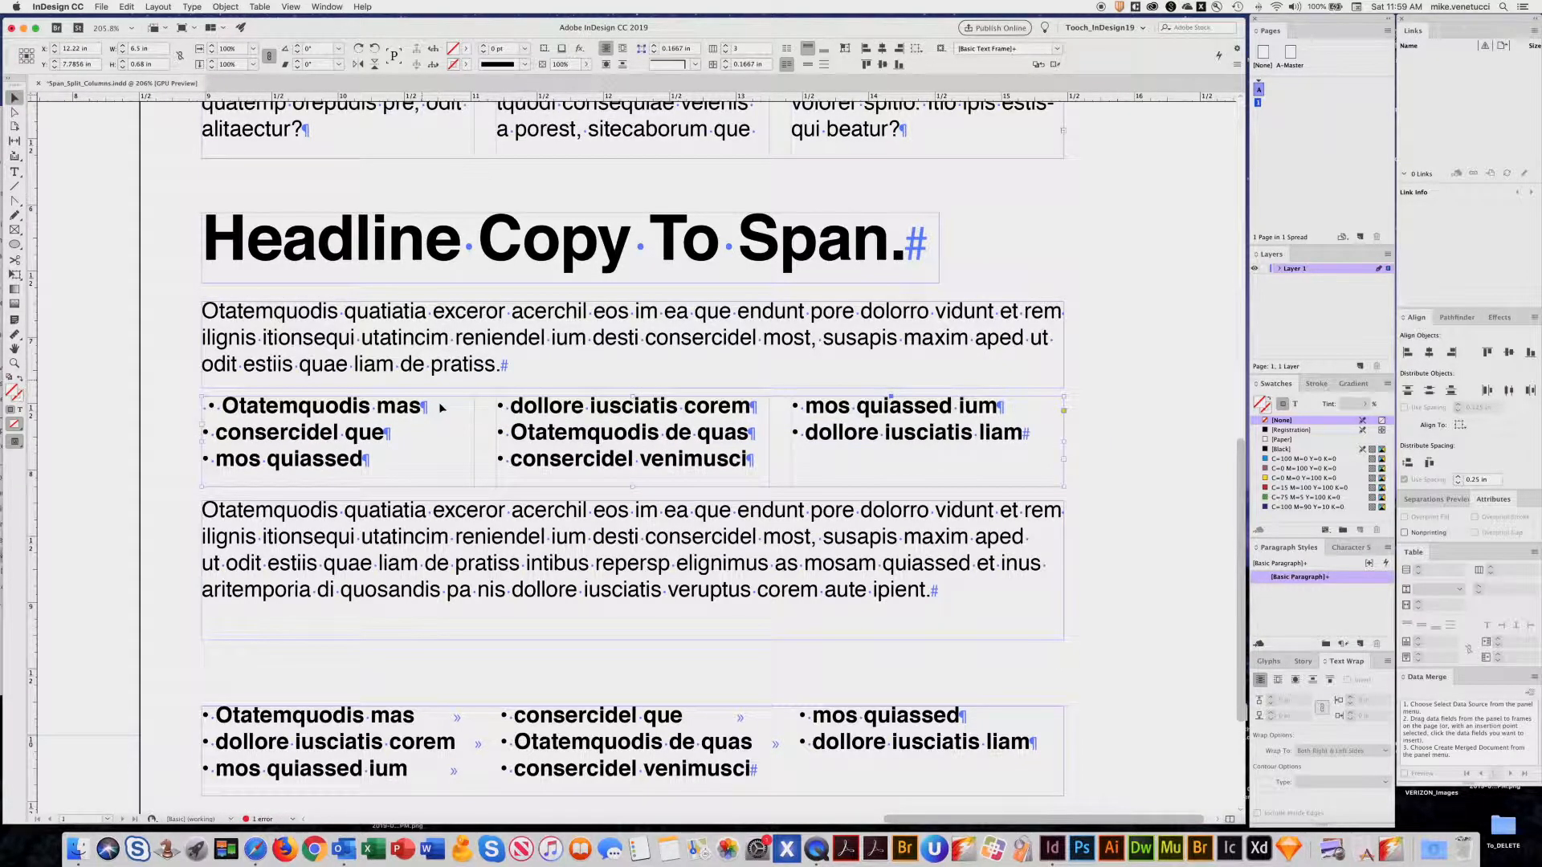
{"action": "mouse_move", "coordinate": [453, 714]}
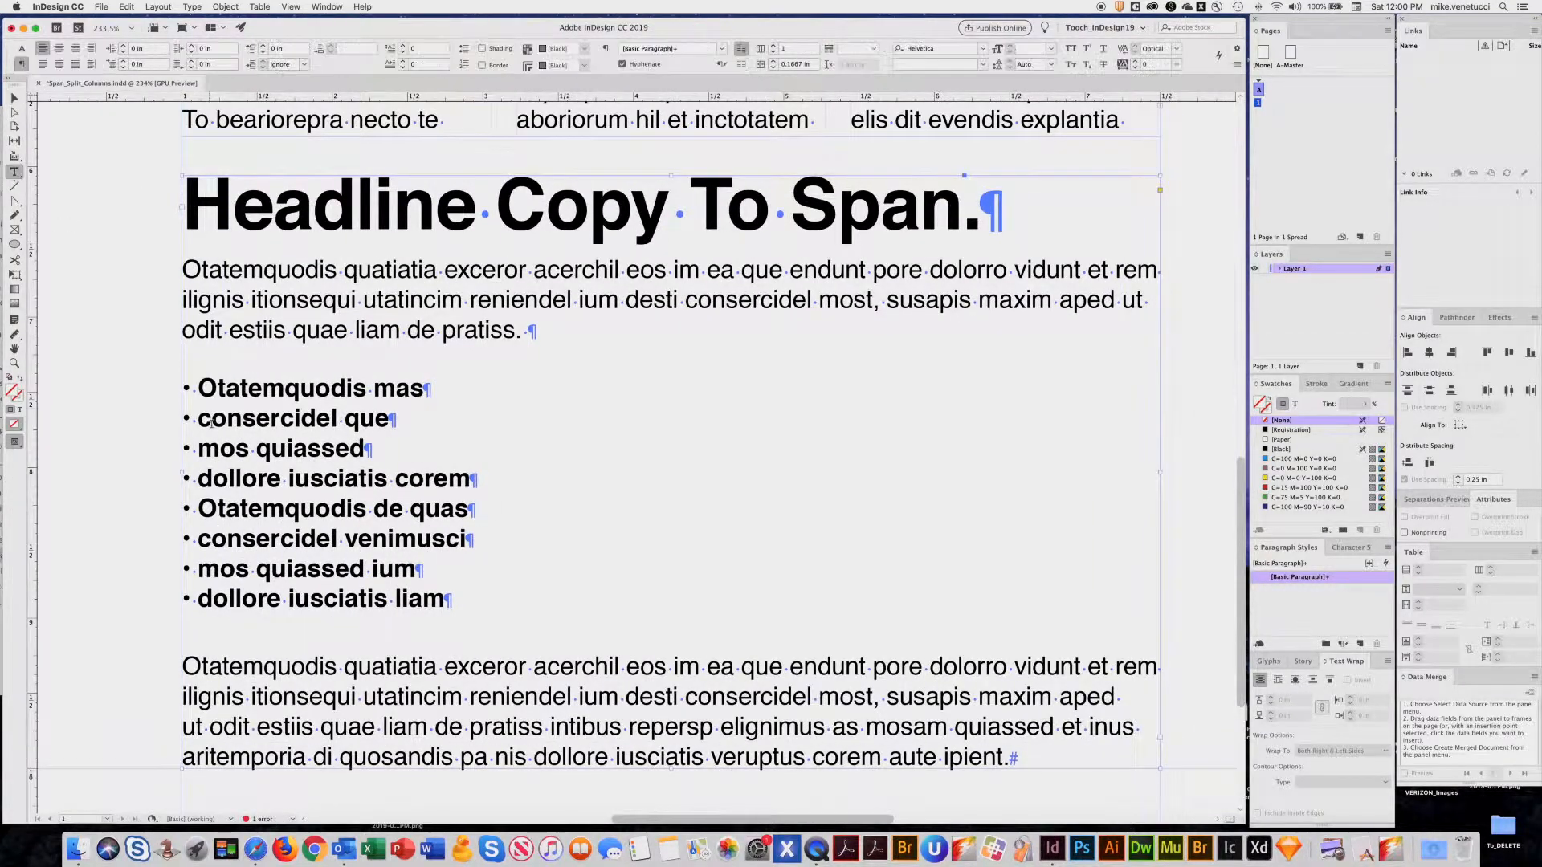
Step: Select all eight bullet lines and apply Split Columns from the Control panel, settling on three columns
{"action": "left_click_drag", "start_coordinate": [198, 387], "coordinate": [422, 568]}
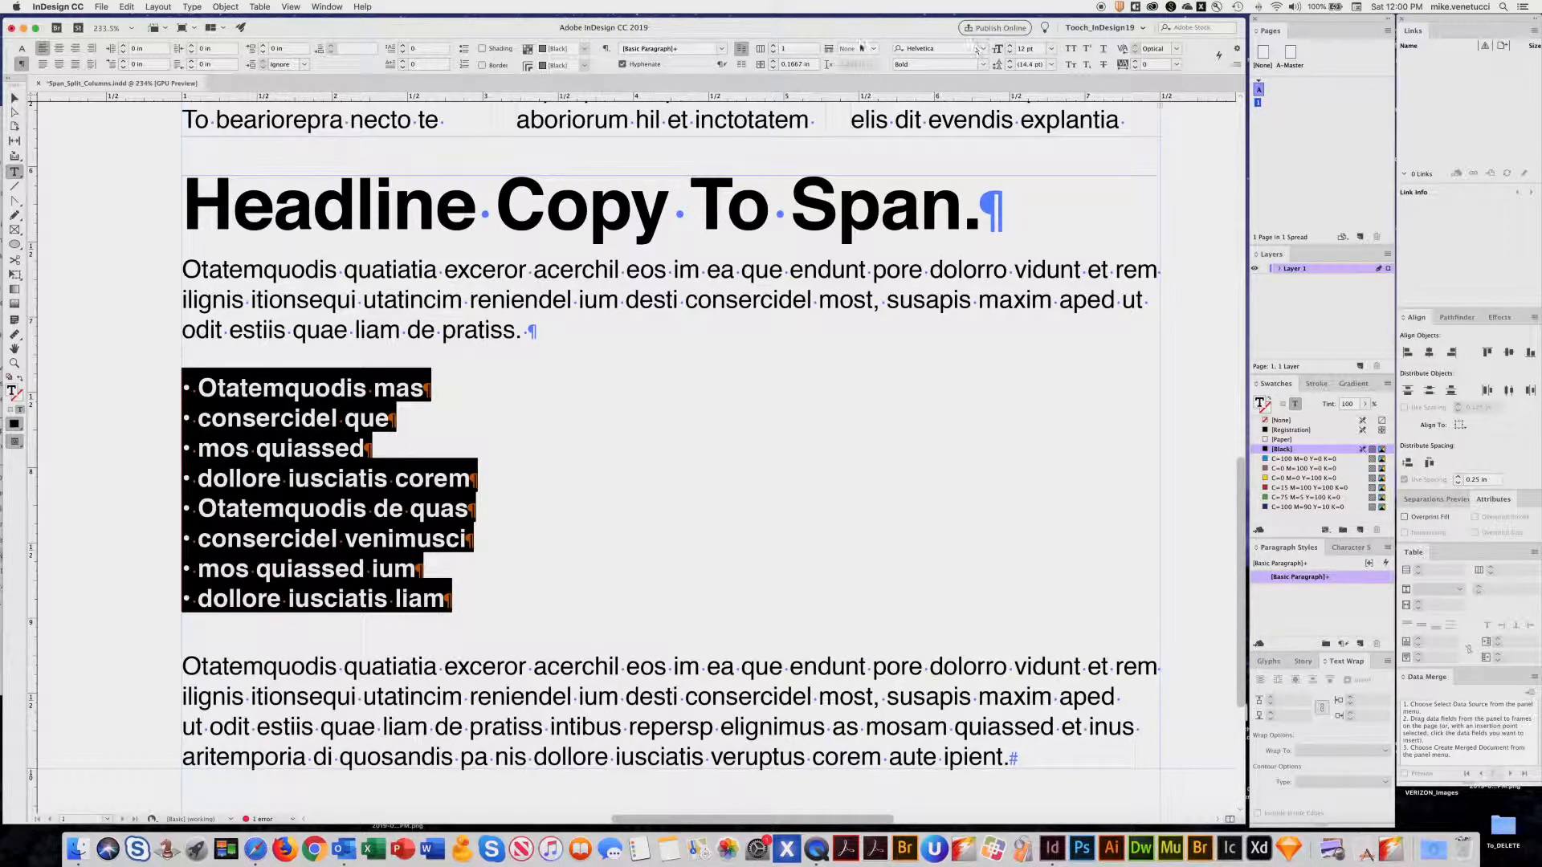
{"action": "left_click", "coordinate": [856, 49]}
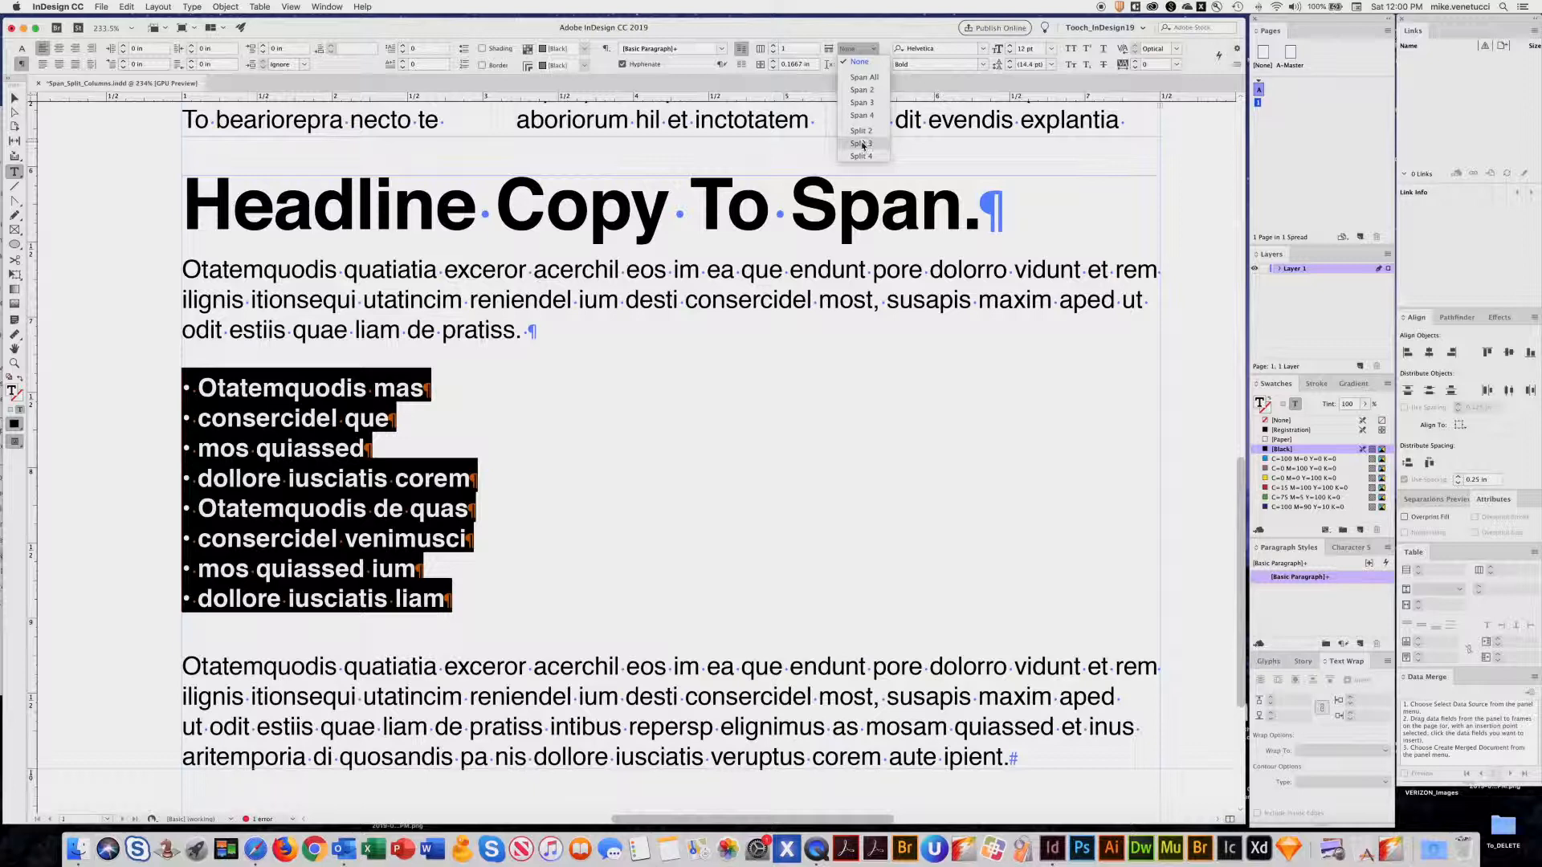
{"action": "left_click", "coordinate": [861, 143]}
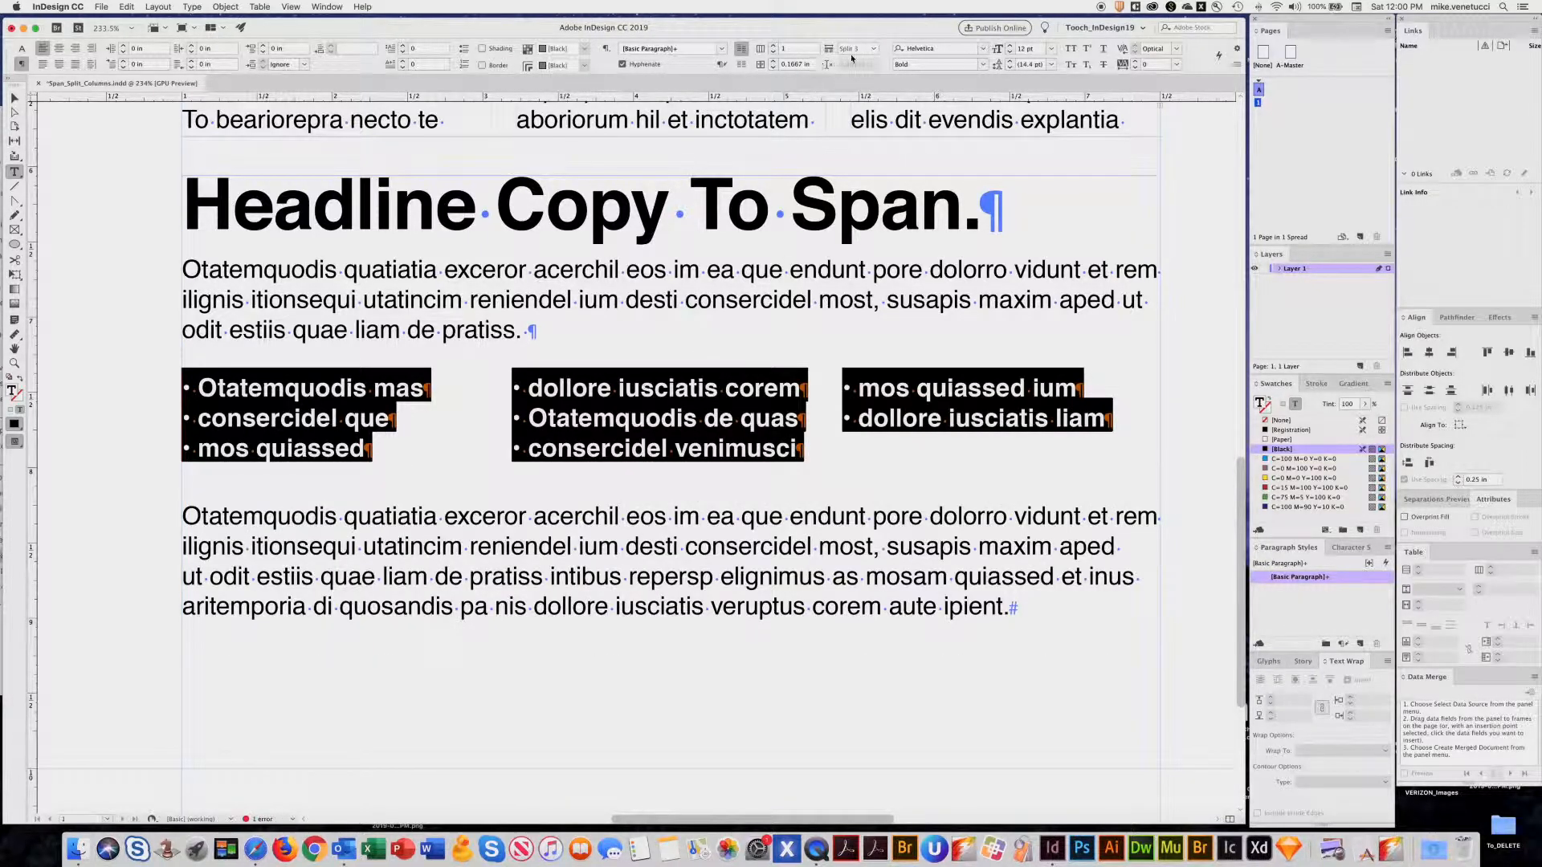
{"action": "left_click", "coordinate": [856, 47]}
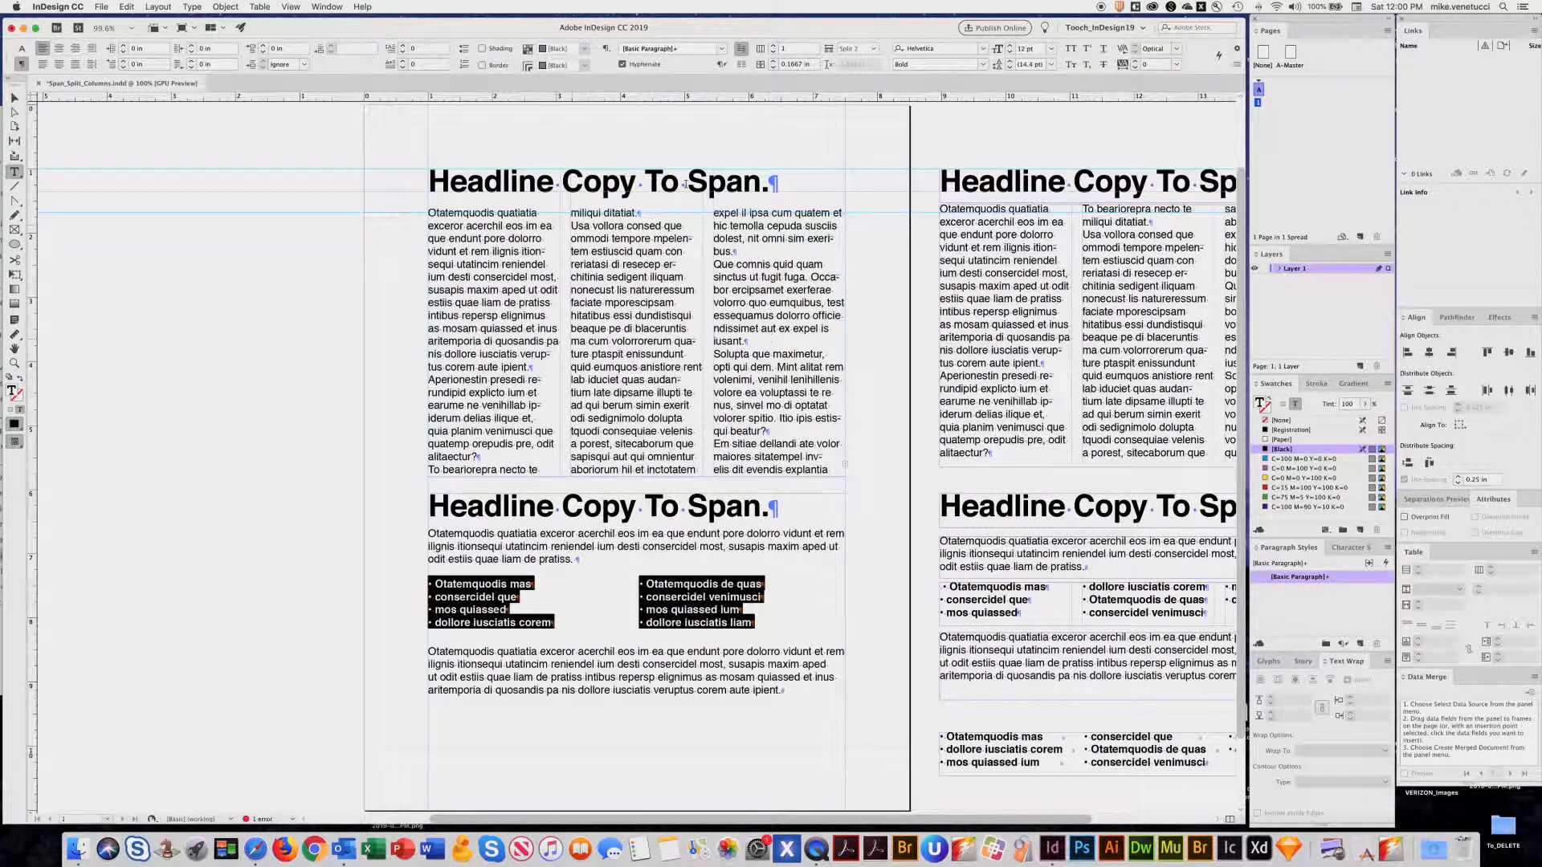
{"action": "left_click", "coordinate": [854, 47]}
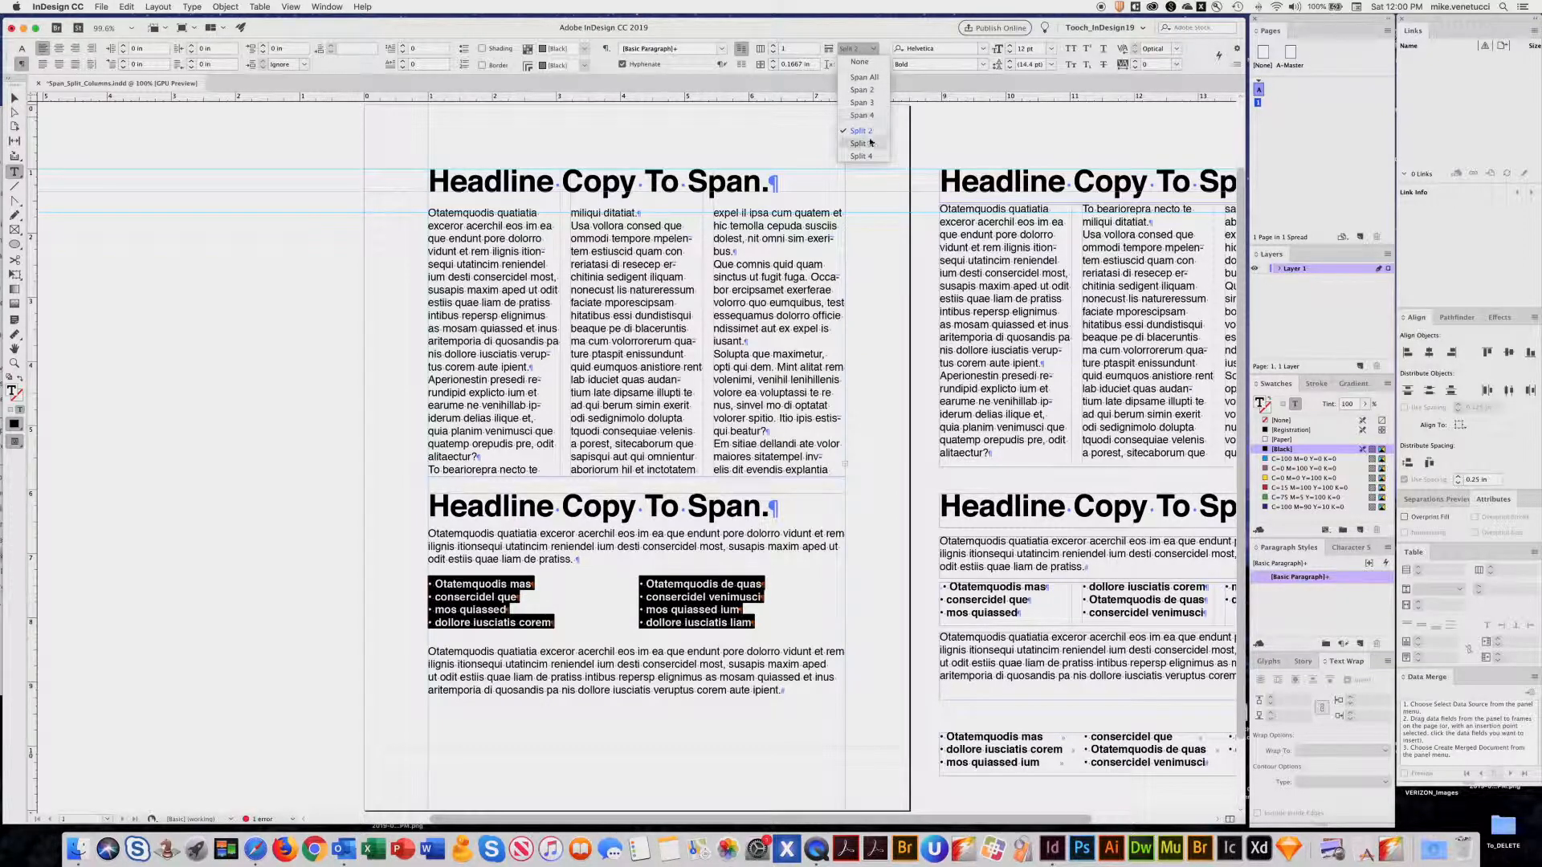